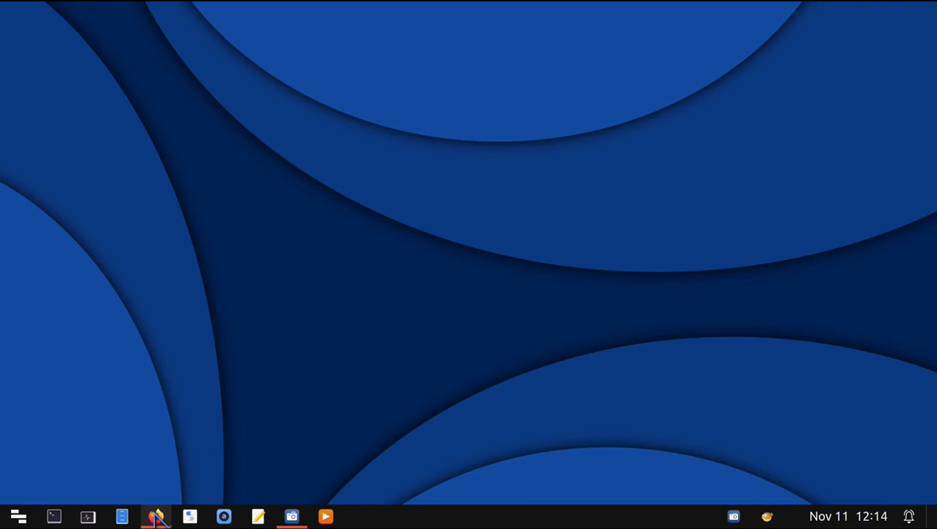
# Bring up Firefox on the pling.com MacOS Pixel Cursors page and scroll to its description
pyautogui.click(157, 516)
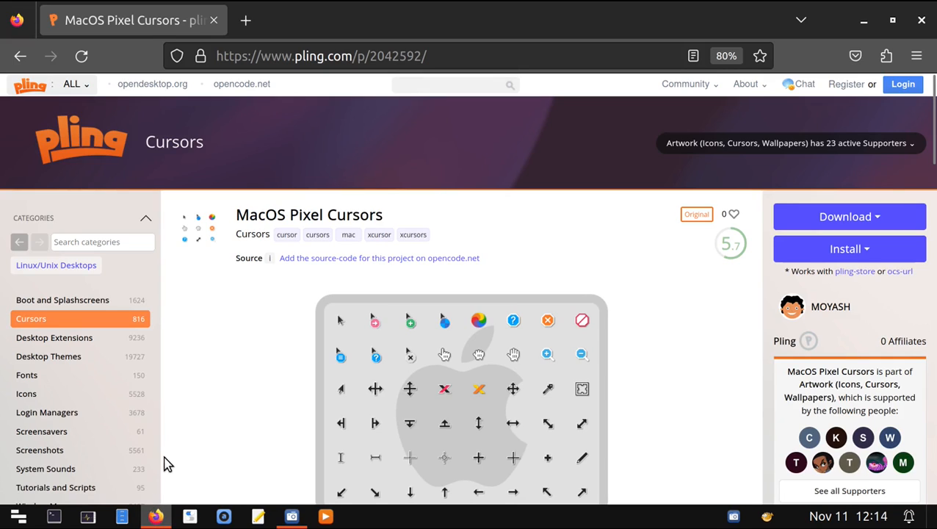
pyautogui.moveTo(172, 305)
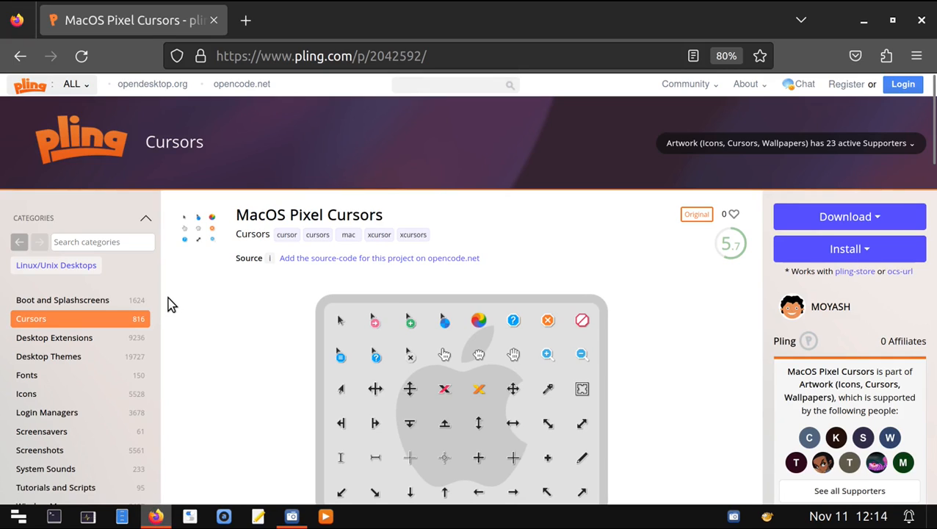
pyautogui.scroll(-3)
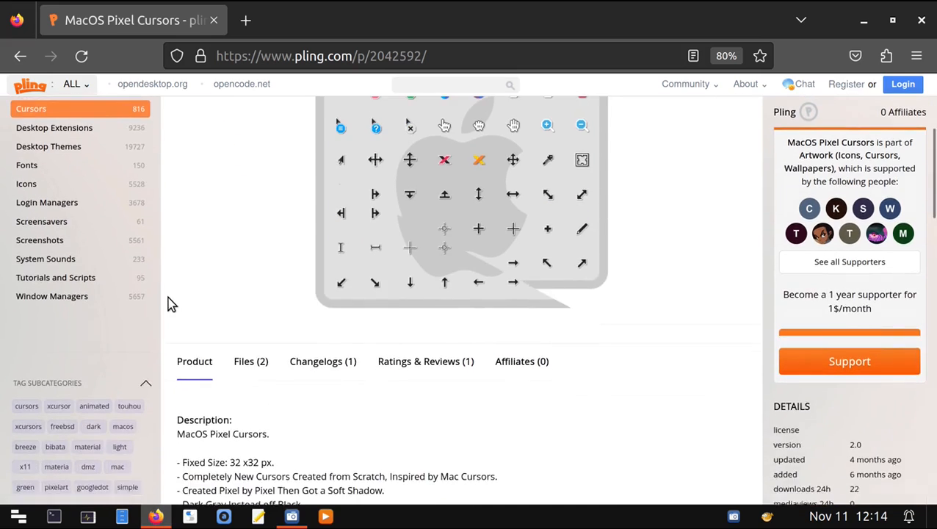
pyautogui.scroll(-3)
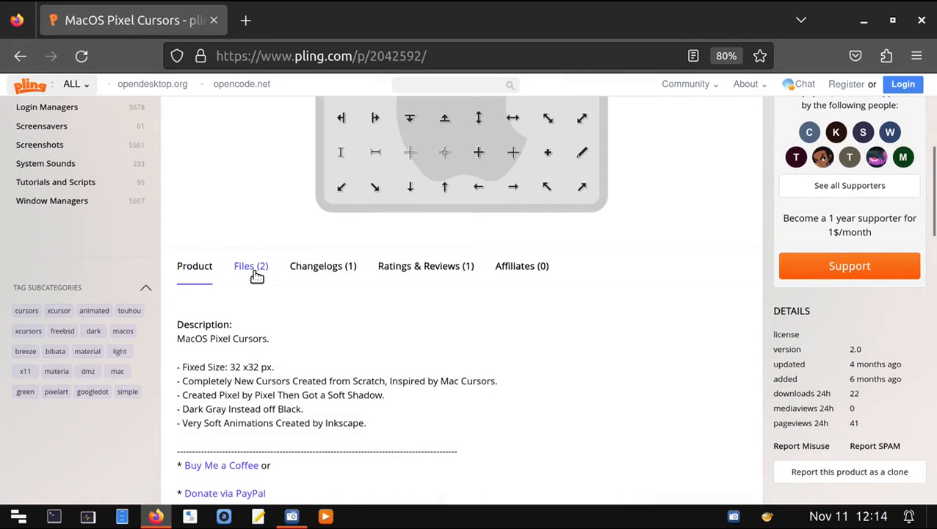
# Download MacOS-Pixel-vr2-Windows.zip (0.46 MB) from the Files tab
pyautogui.click(250, 266)
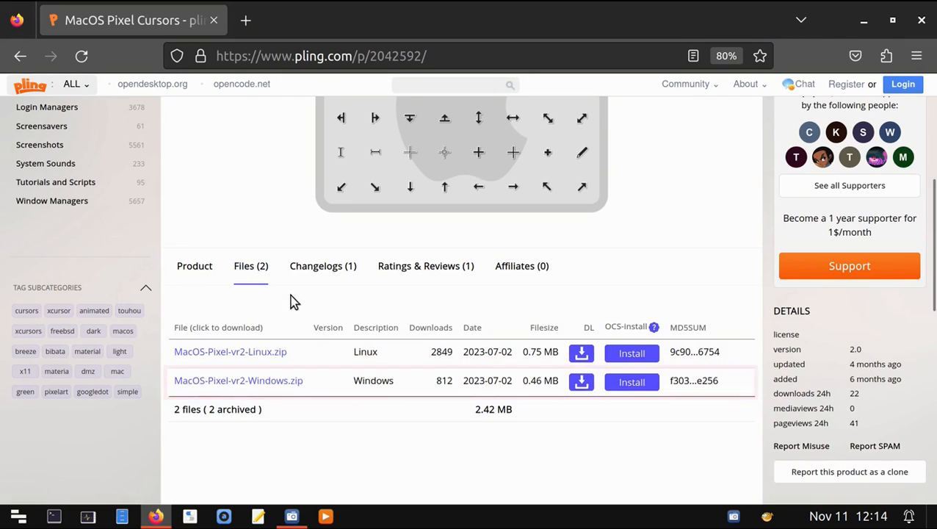
pyautogui.moveTo(298, 305)
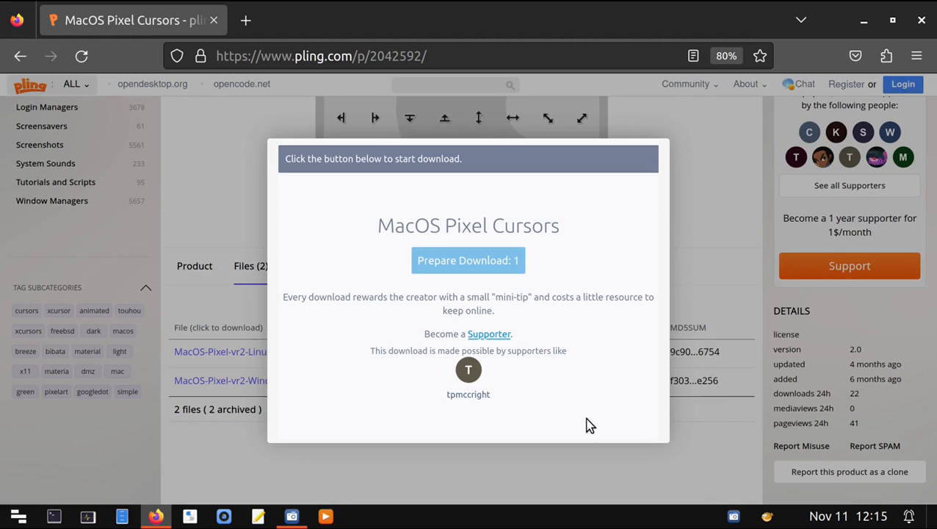
pyautogui.click(468, 260)
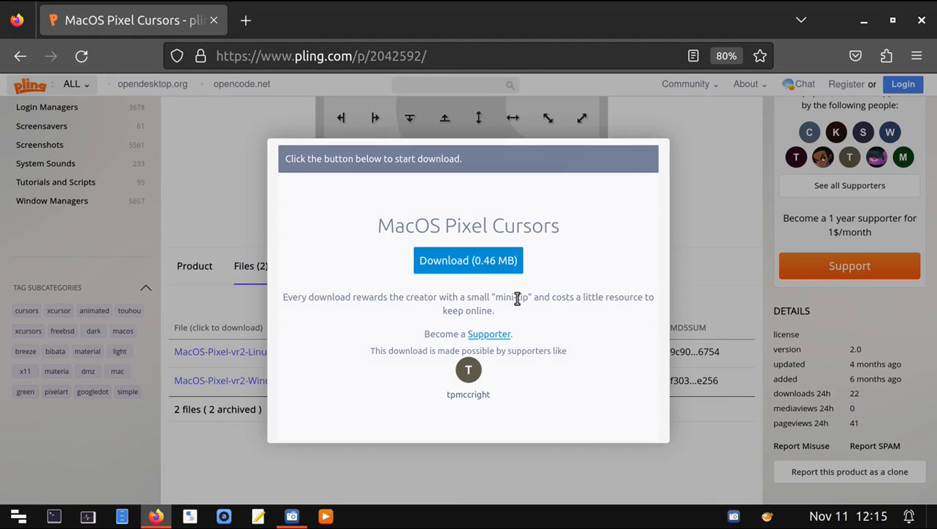
pyautogui.click(468, 260)
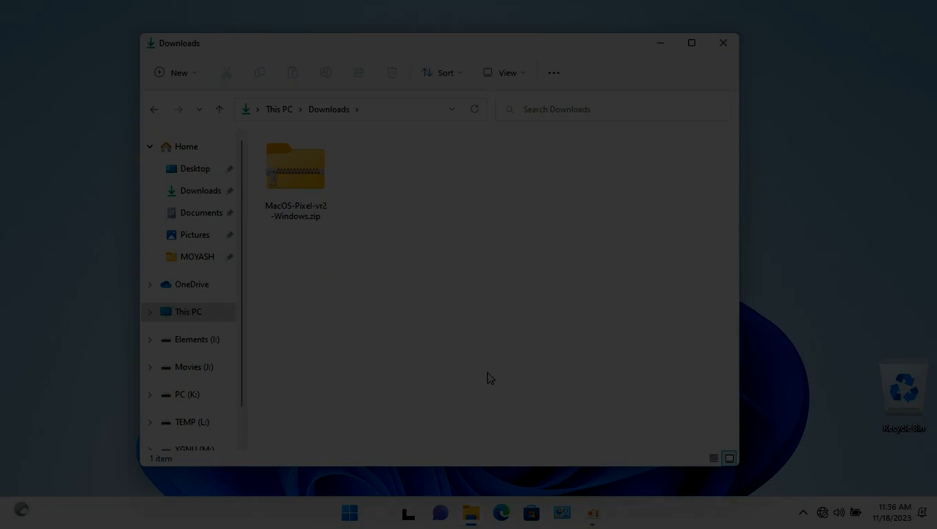
# Extract the zip into a MacOS-Pixel-vr2-Windows folder without showing extracted files
pyautogui.click(295, 165)
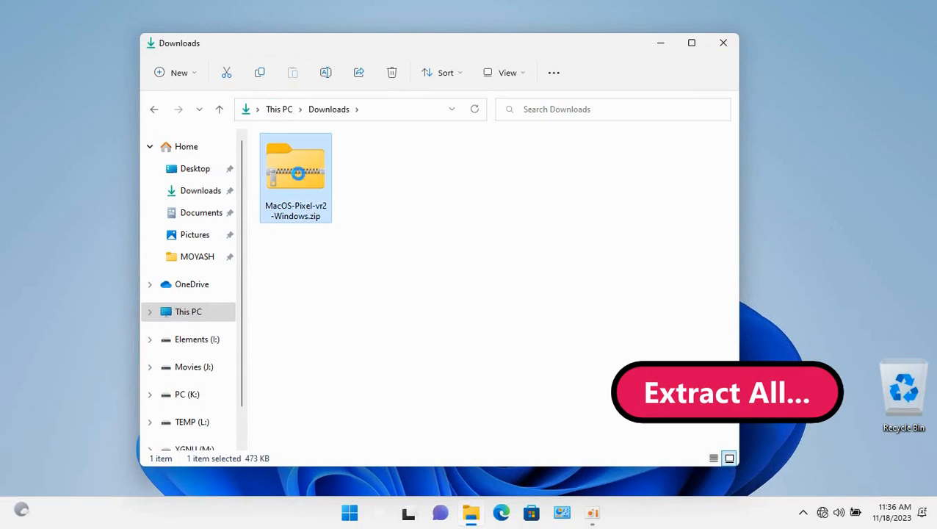
pyautogui.rightClick(295, 169)
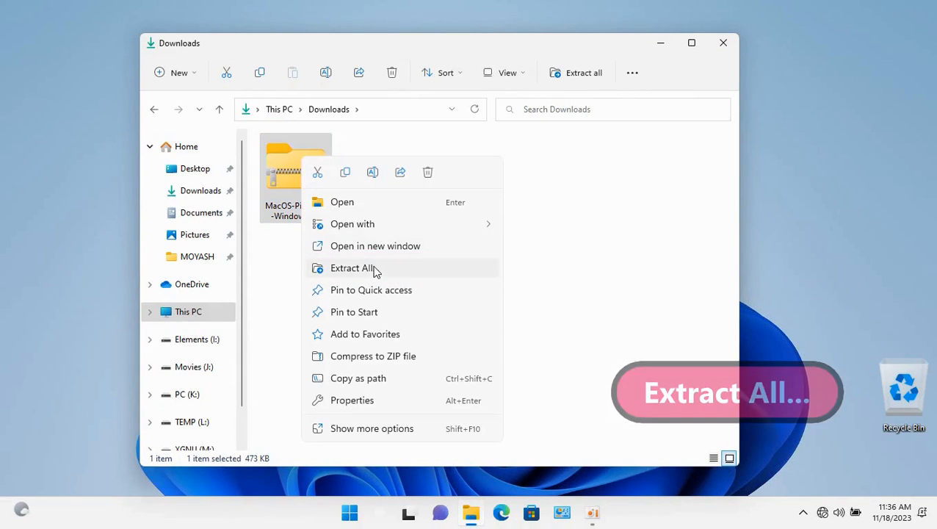
pyautogui.click(354, 268)
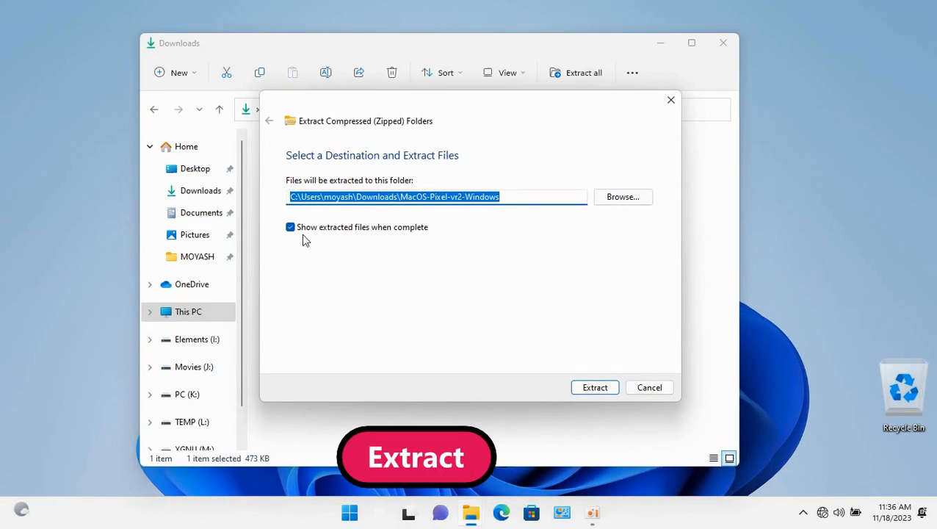
pyautogui.click(290, 227)
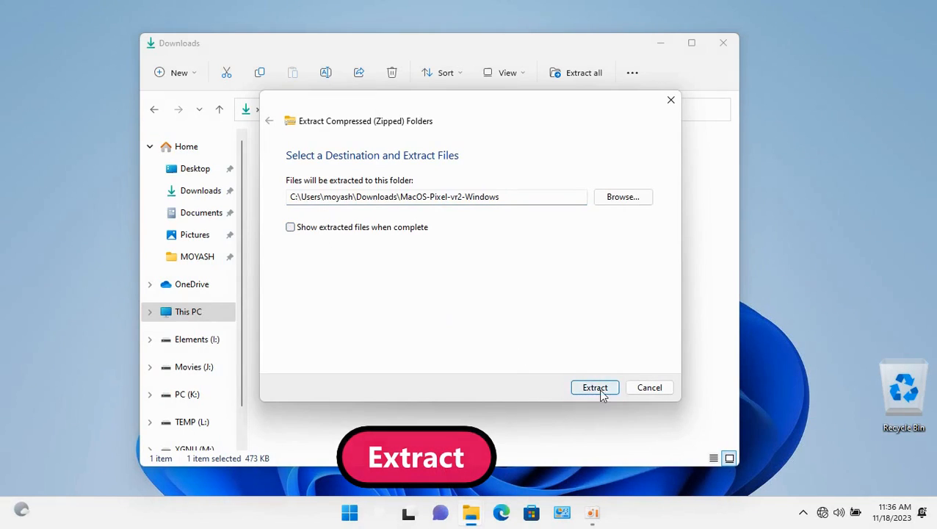
pyautogui.click(595, 388)
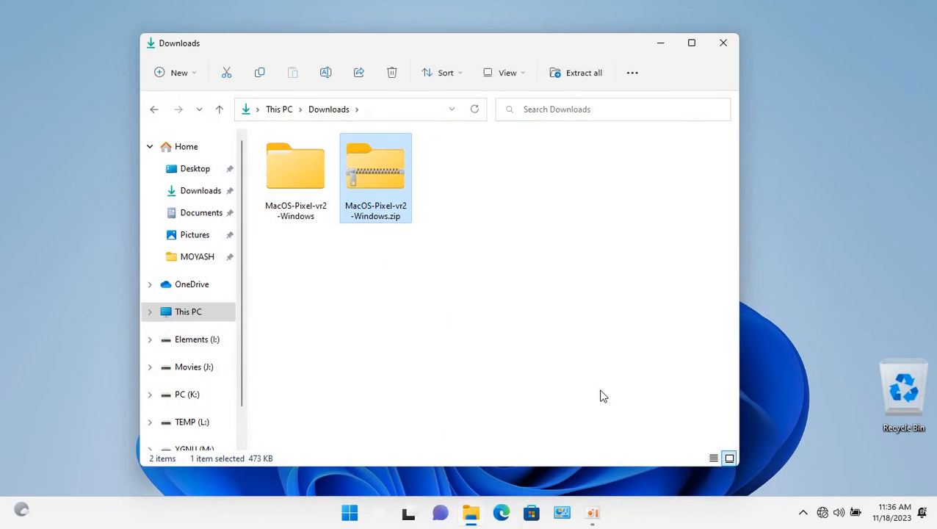
pyautogui.click(296, 169)
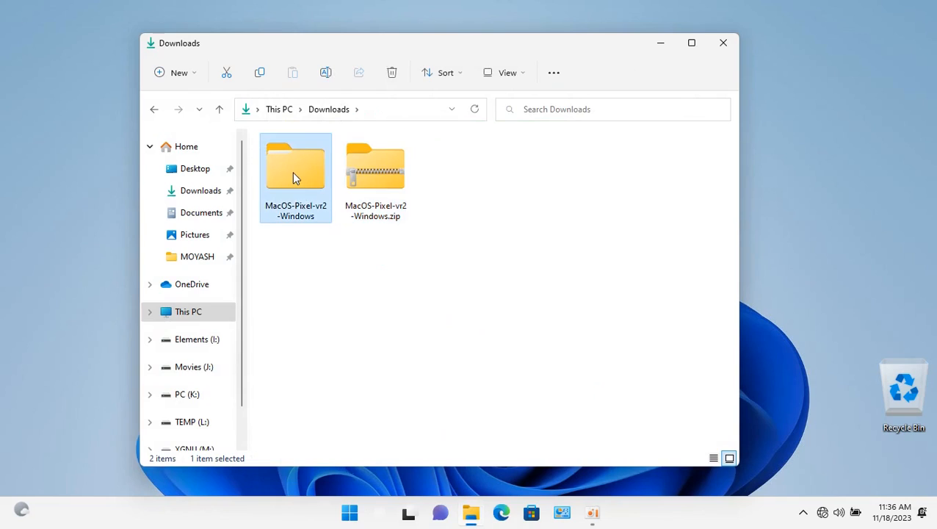
# Install the cursors via Install.inf in the MacOS-Pixel-vr2 folder, then close Explorer
pyautogui.doubleClick(296, 169)
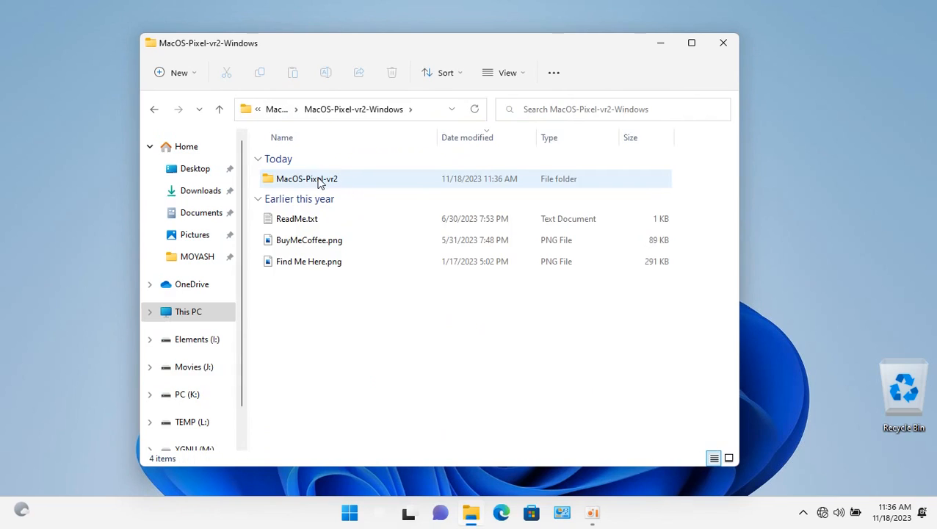
pyautogui.doubleClick(306, 179)
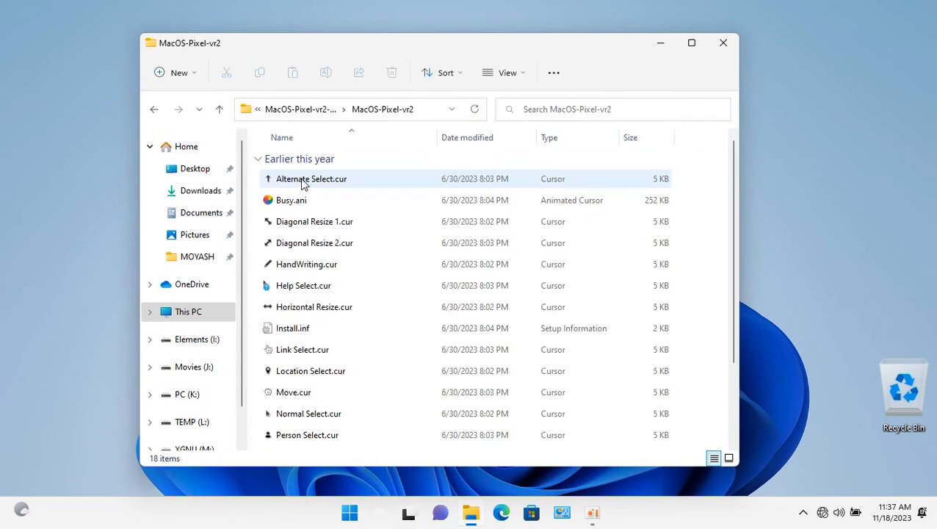
pyautogui.moveTo(302, 184)
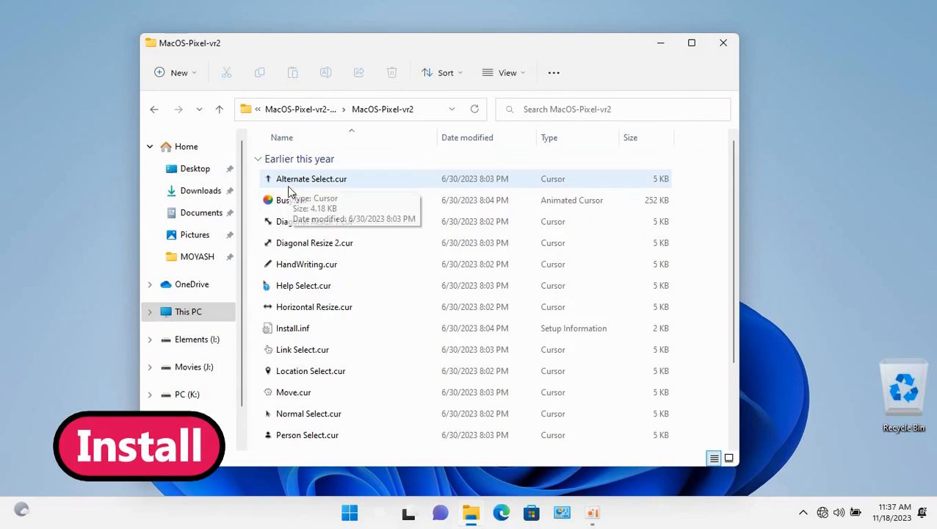
pyautogui.click(293, 327)
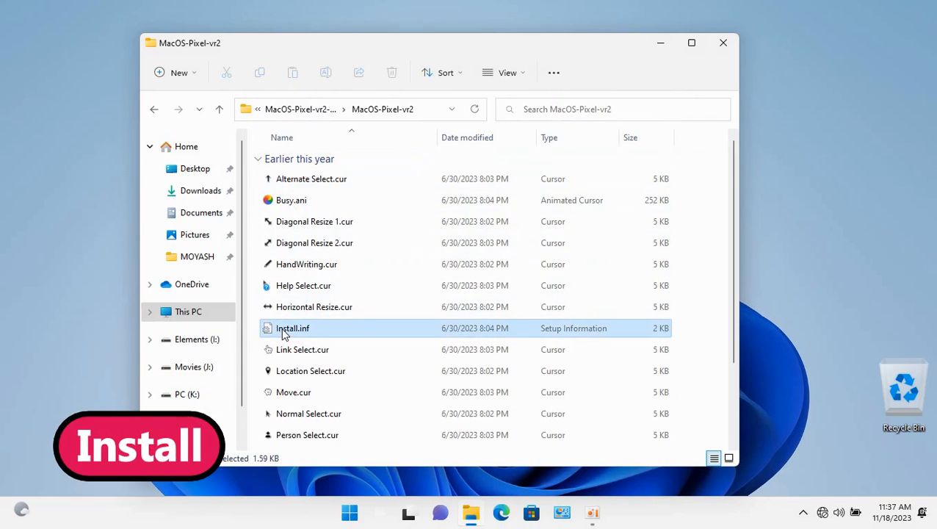
pyautogui.rightClick(292, 328)
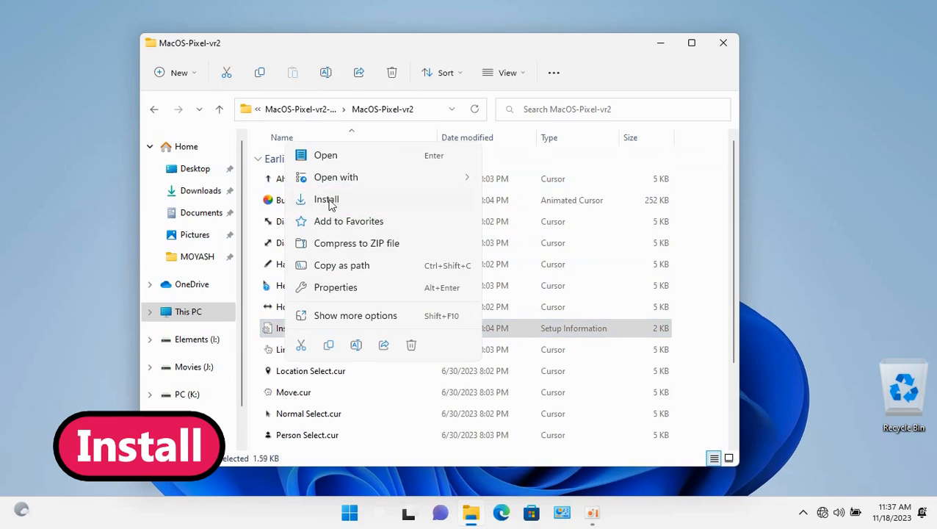
pyautogui.click(326, 199)
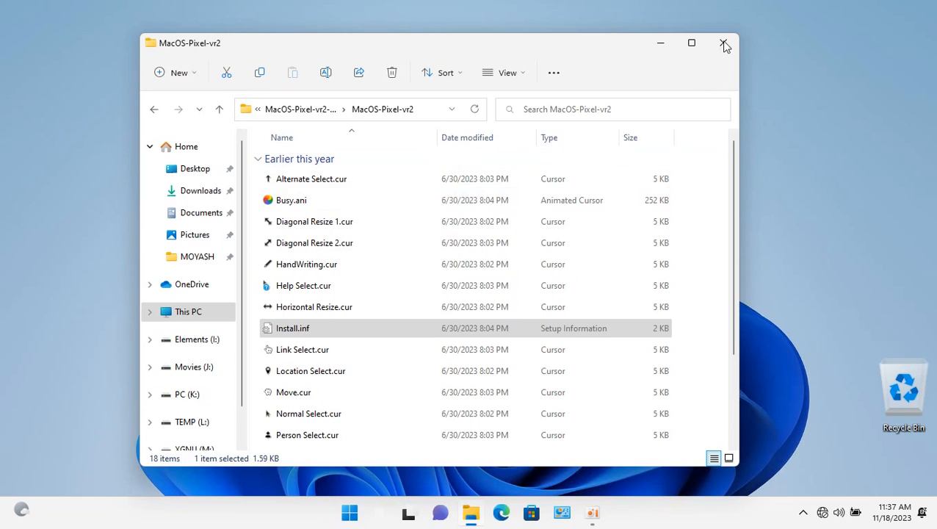
pyautogui.click(724, 43)
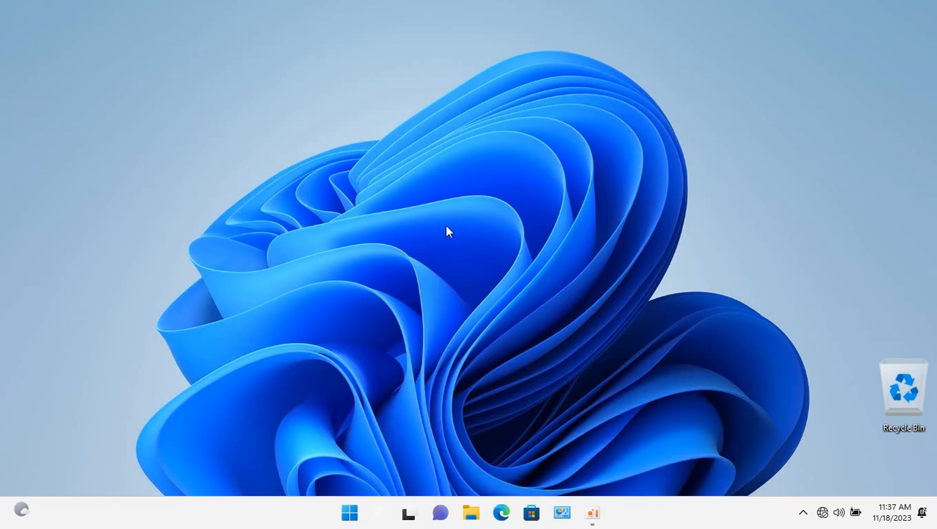
# Reach Mouse Properties from the desktop's Personalize settings through Themes and Mouse cursor
pyautogui.rightClick(448, 231)
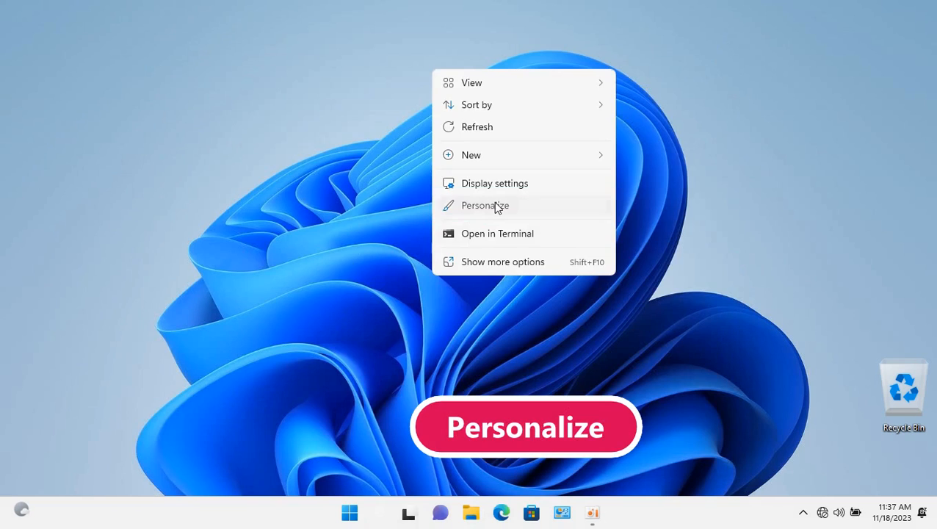
pyautogui.click(485, 205)
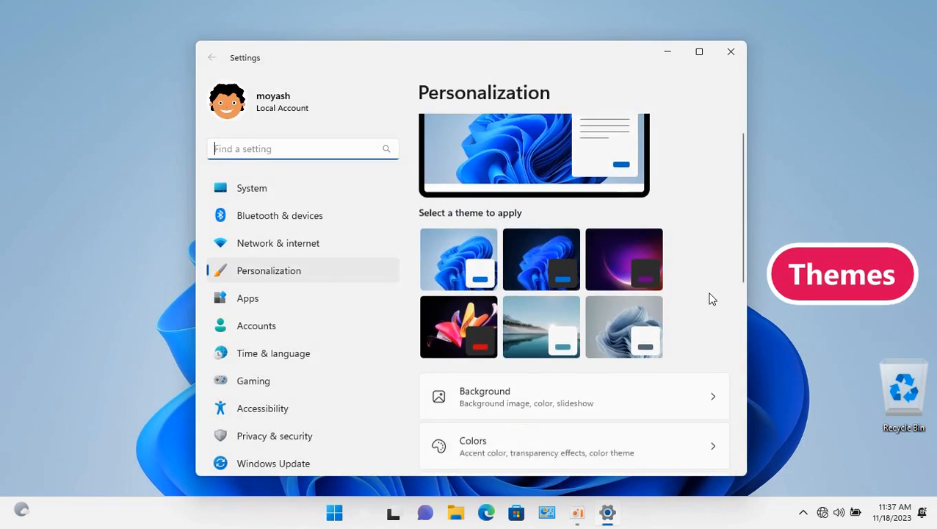
pyautogui.scroll(-3)
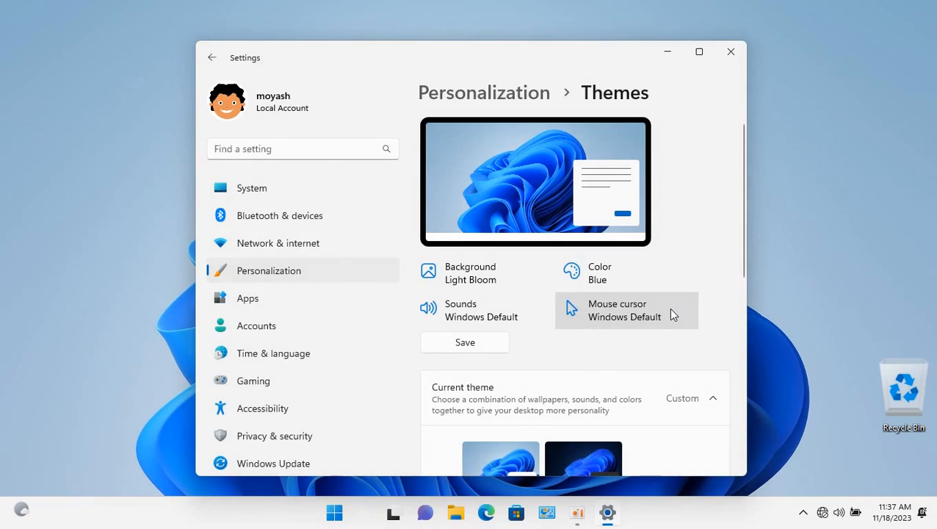
pyautogui.click(625, 310)
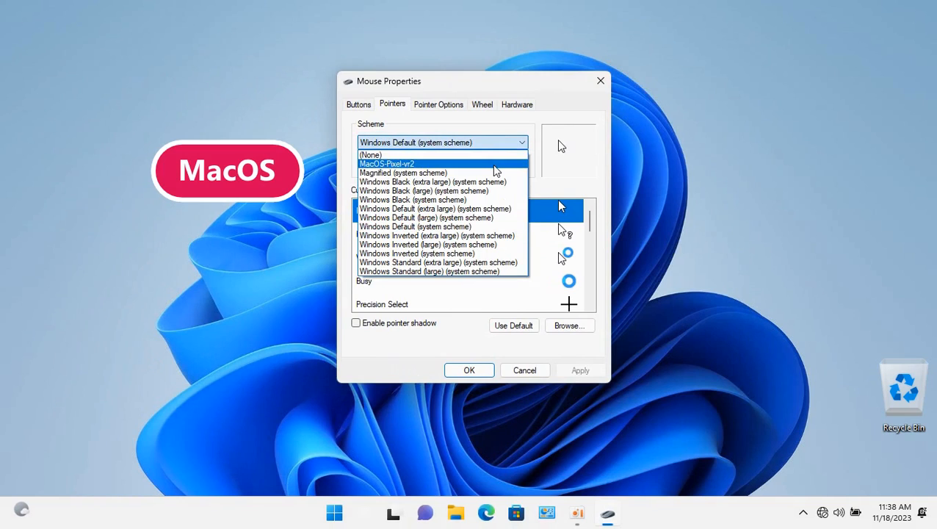
# Apply the MacOS-Pixel-vr2 scheme, confirm replacing the same-named scheme, and reopen the scheme list
pyautogui.click(386, 163)
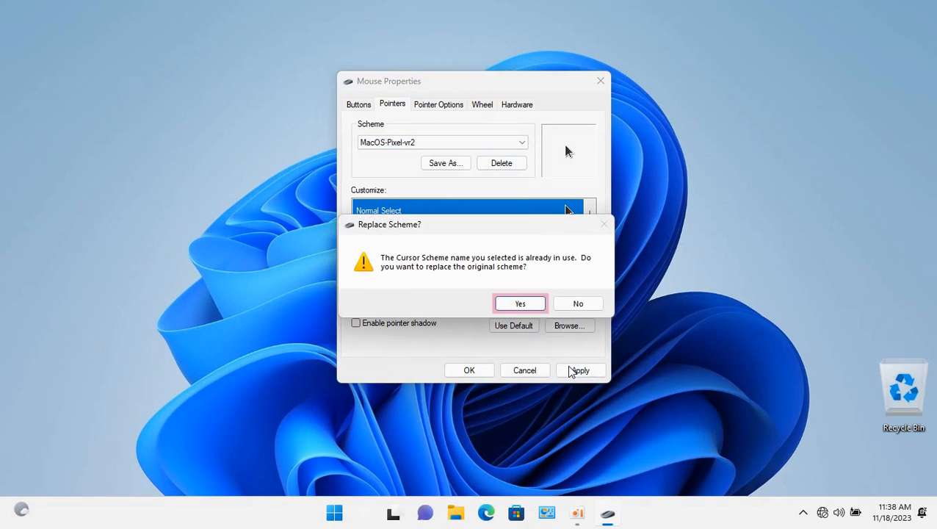
pyautogui.click(520, 304)
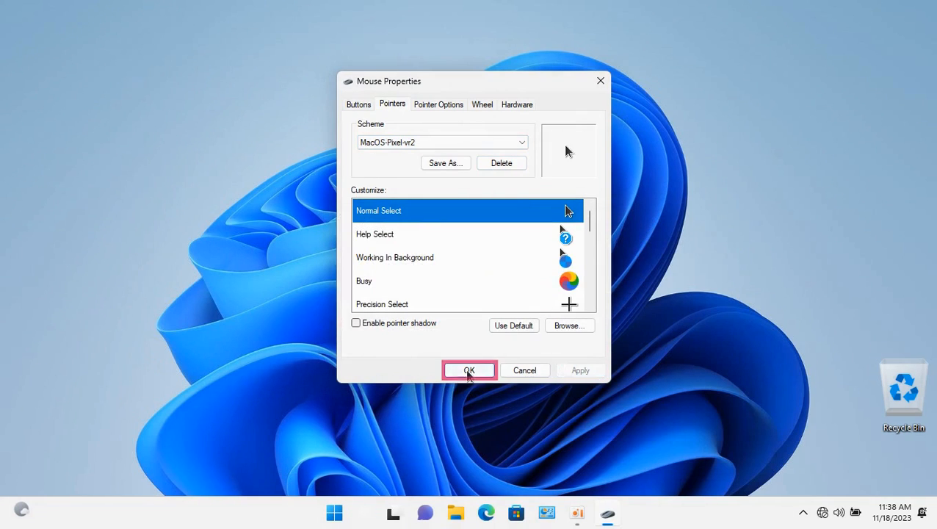
pyautogui.click(468, 370)
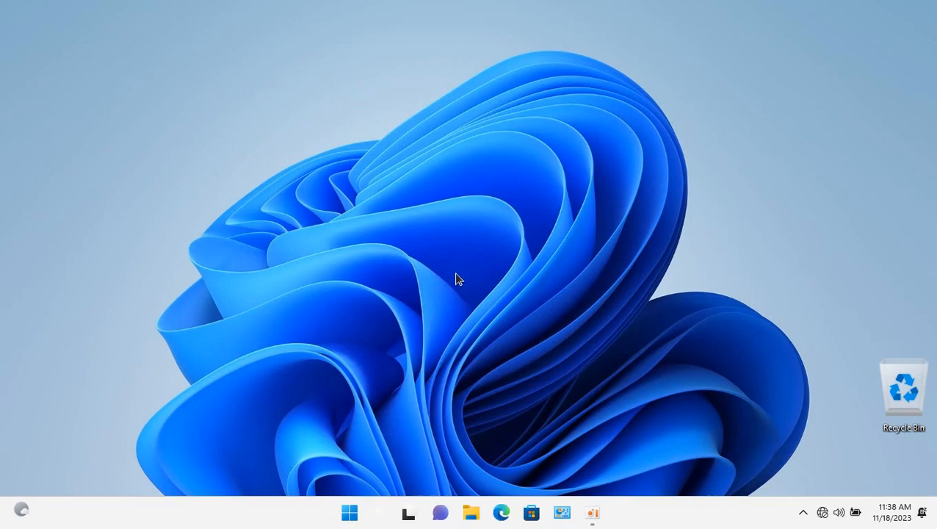
pyautogui.moveTo(483, 255)
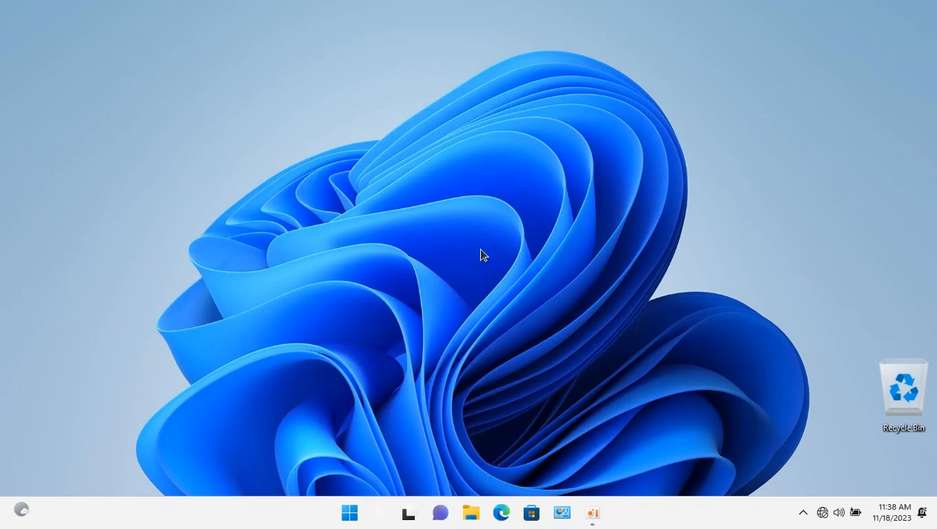
pyautogui.click(522, 142)
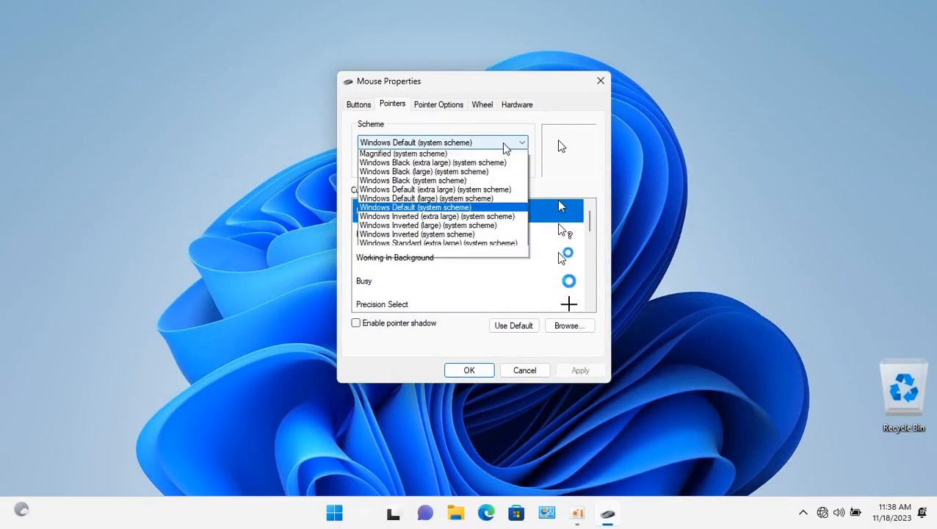